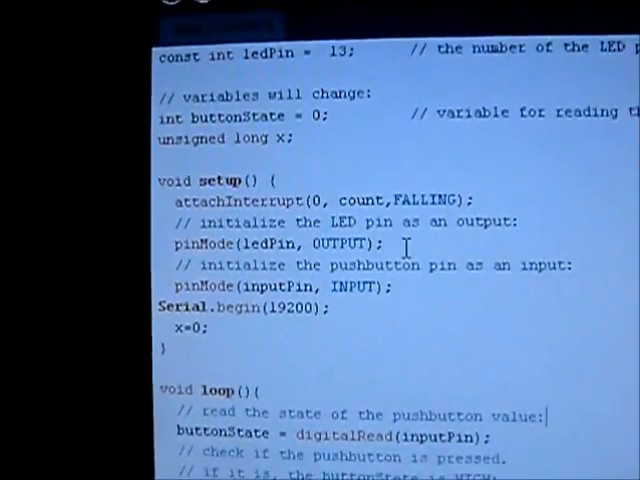
{"action": "scroll", "scroll_direction": "down", "scroll_amount": 3}
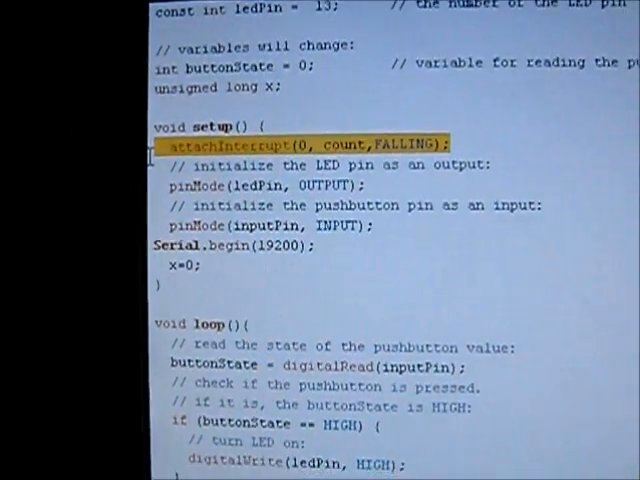
{"action": "scroll", "scroll_direction": "down", "scroll_amount": 3}
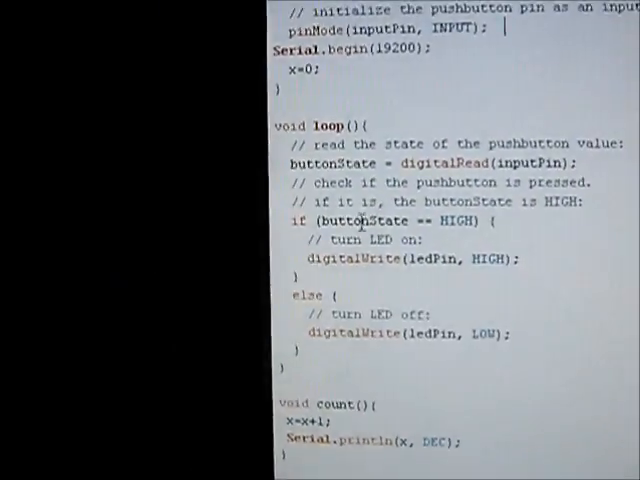
{"action": "scroll", "scroll_direction": "down", "scroll_amount": 3}
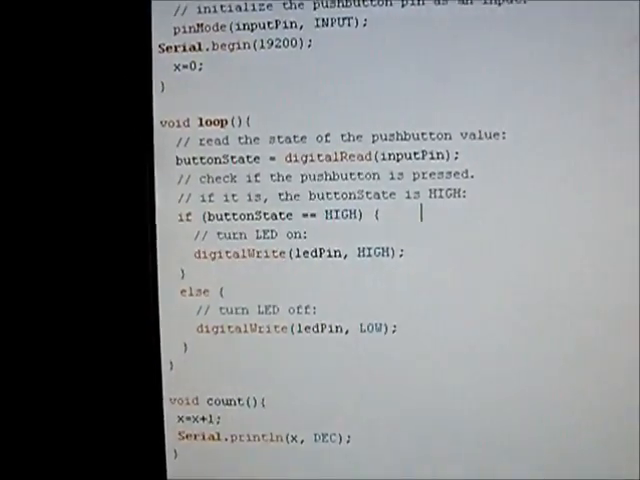
{"action": "scroll", "scroll_direction": "down", "scroll_amount": 3}
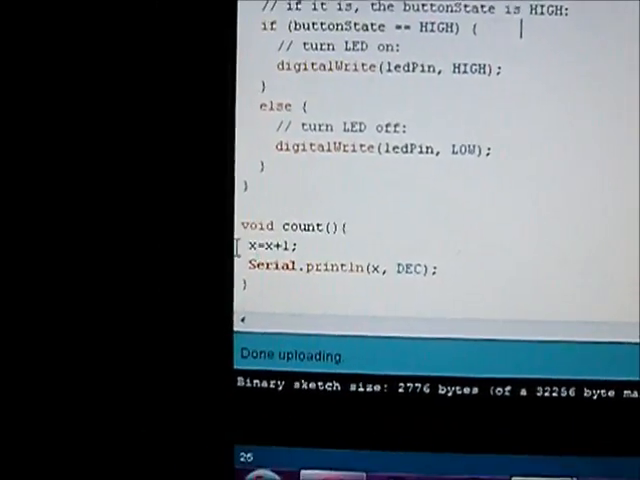
{"action": "double_click", "coordinate": [270, 232]}
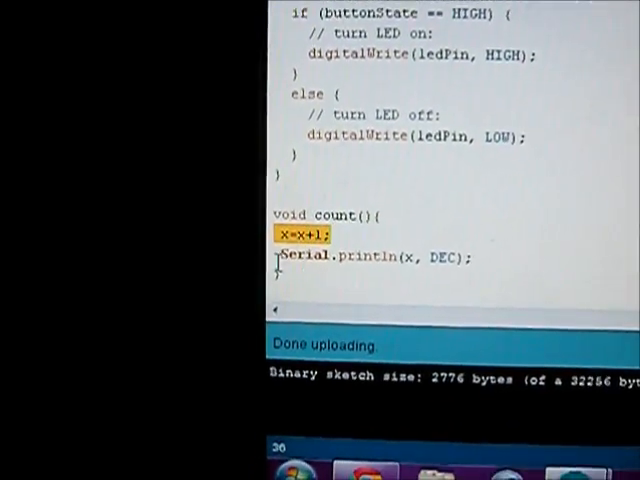